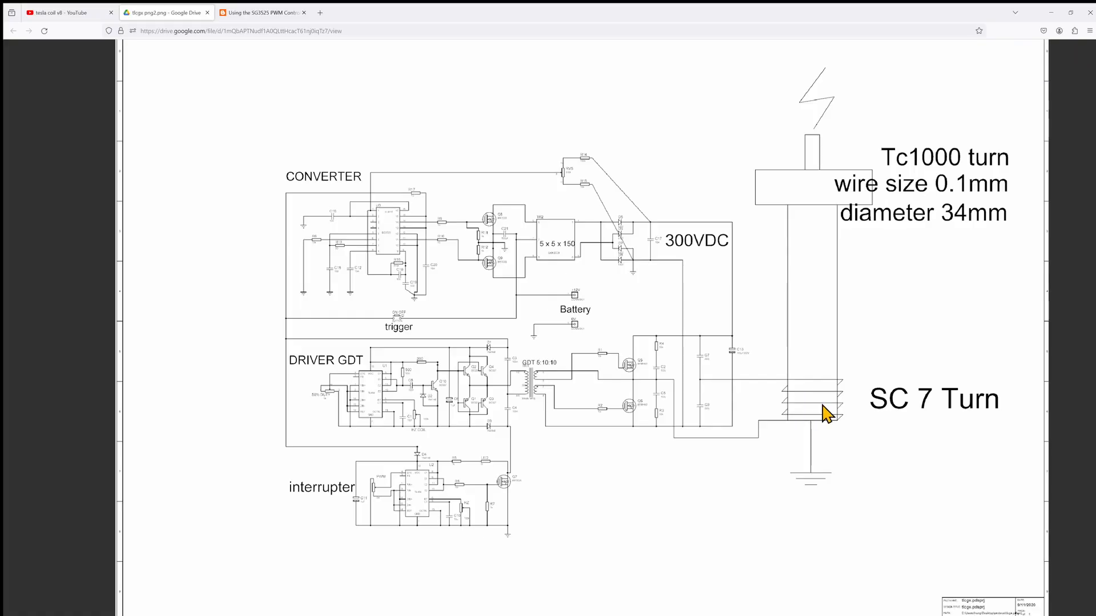
mouse_move(810, 431)
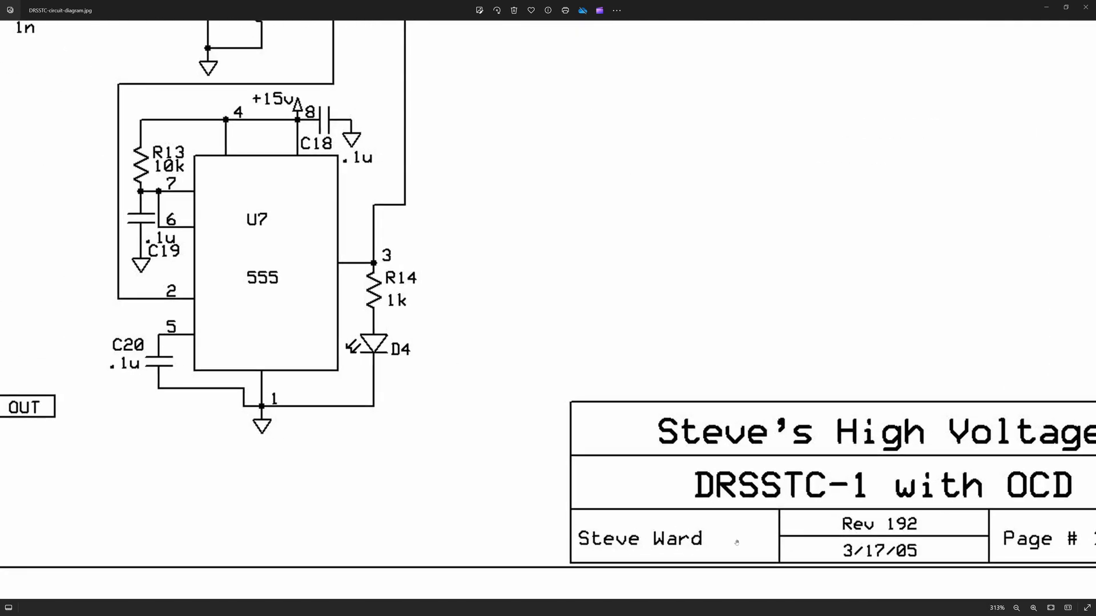
mouse_move(790, 511)
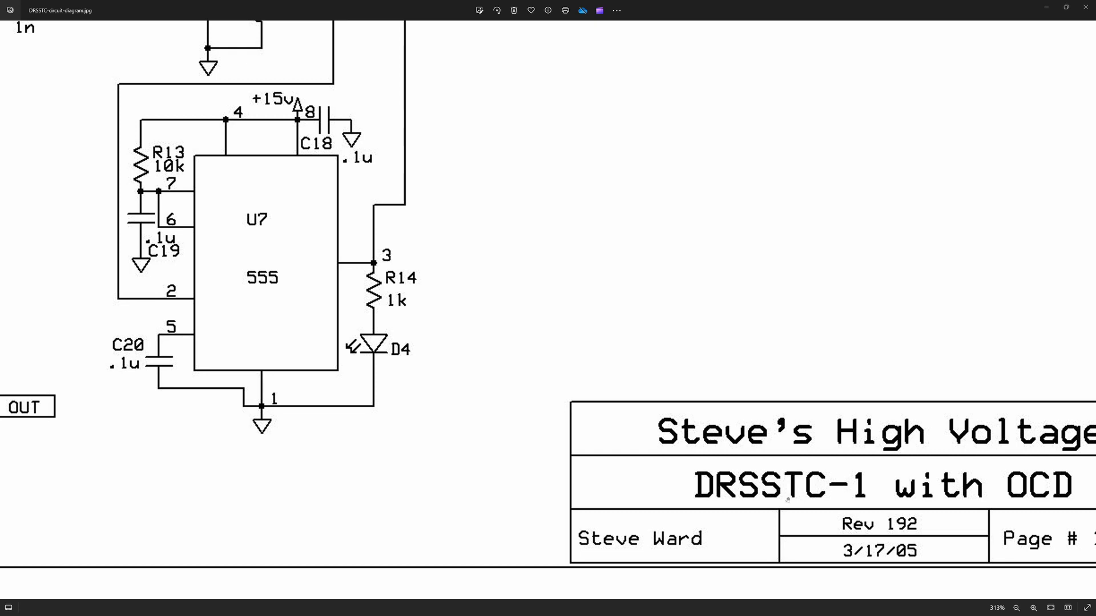
Step: Zoom out to the full DRSSTC-1 with OCD schematic, then back in on its title block
left_click(1017, 607)
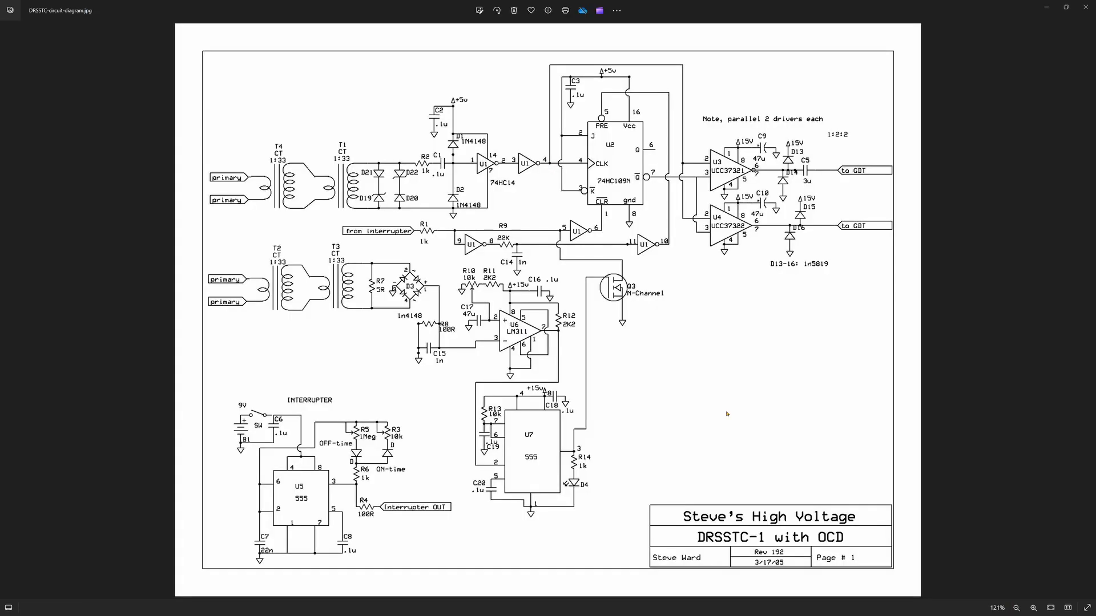
left_click(1016, 608)
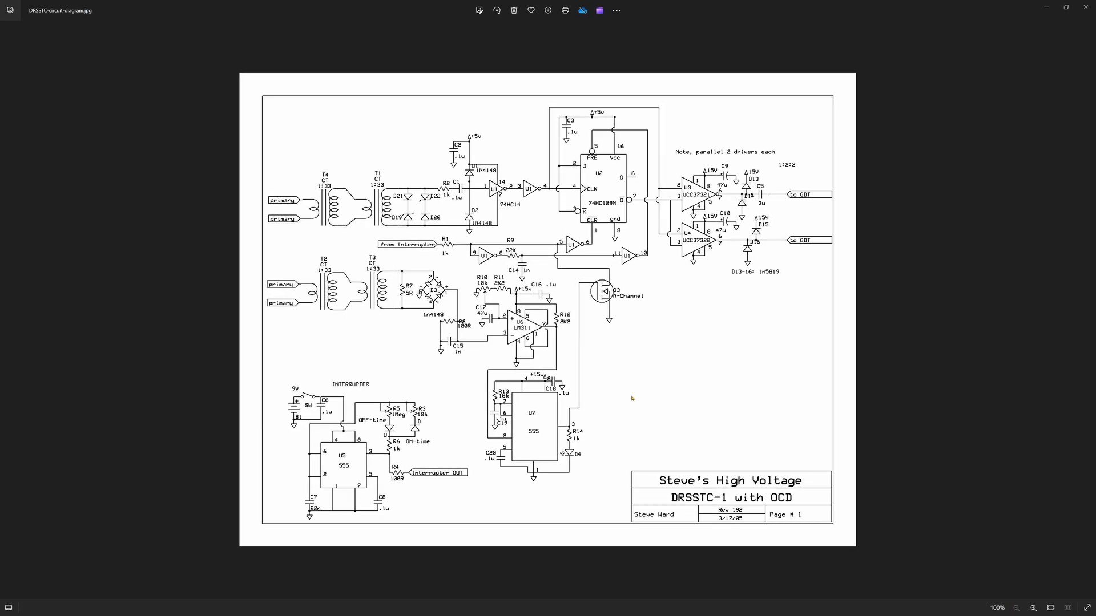
mouse_move(679, 404)
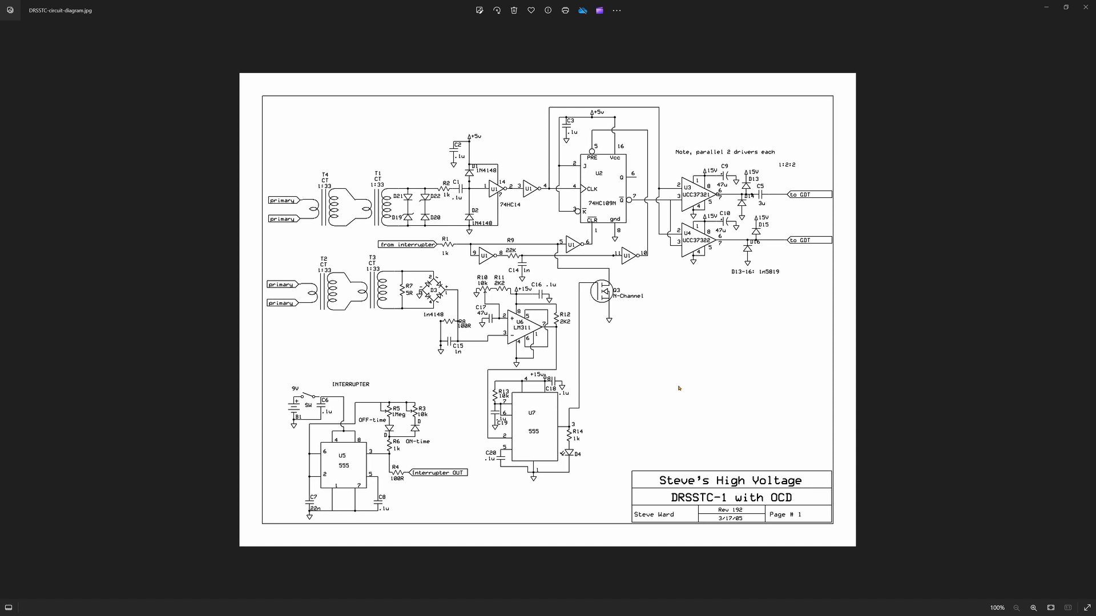
mouse_move(733, 539)
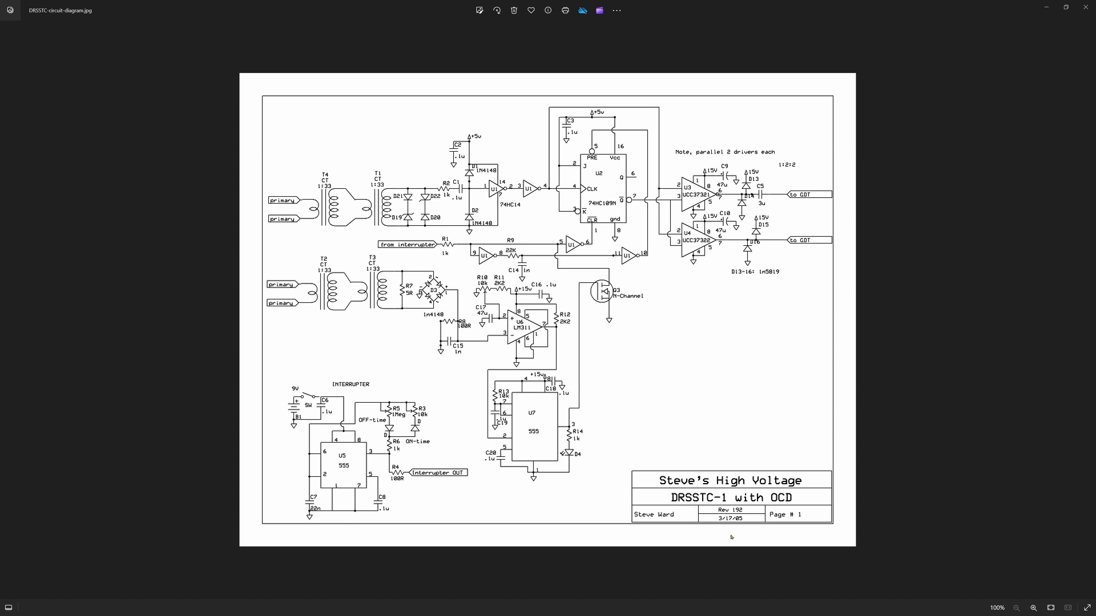
left_click(1034, 608)
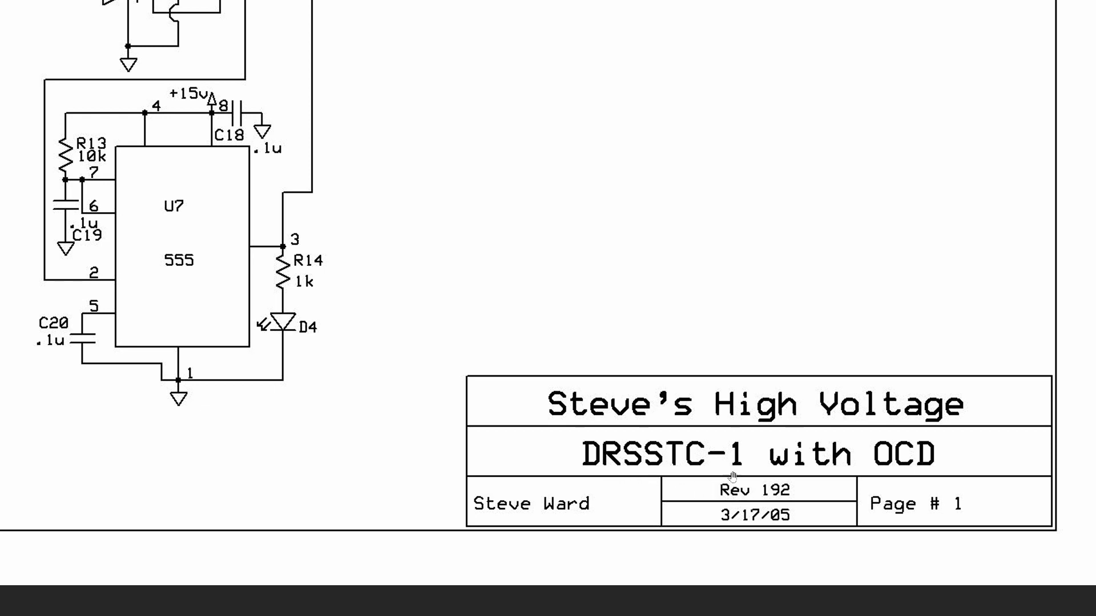
mouse_move(399, 274)
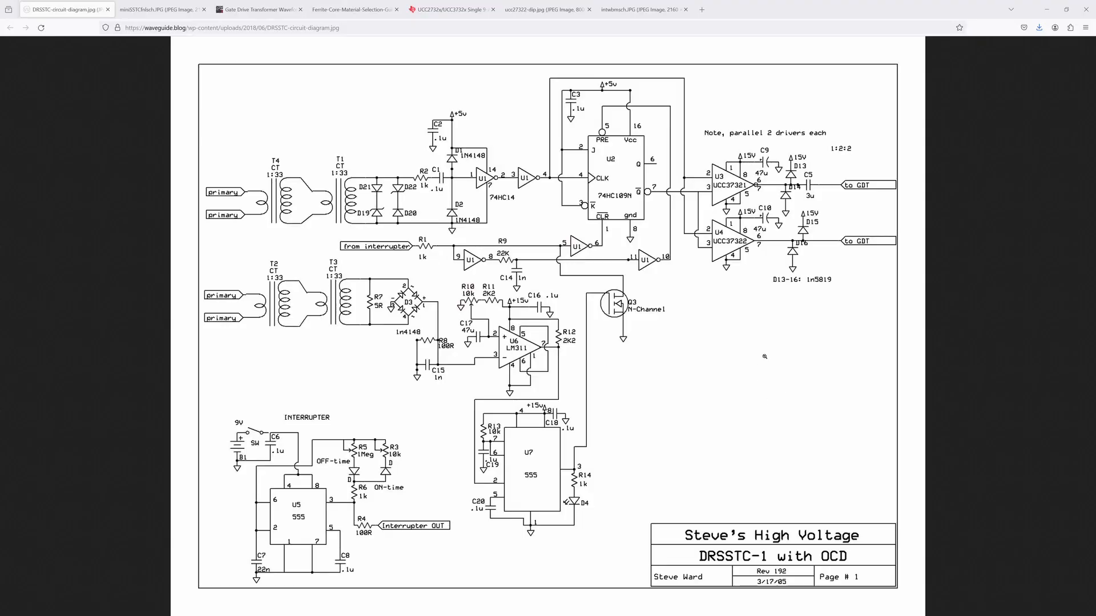
Step: Flip between the UCC27322P chip photo and its TI datasheet, then land on the Mini SSTC schematic
left_click(546, 11)
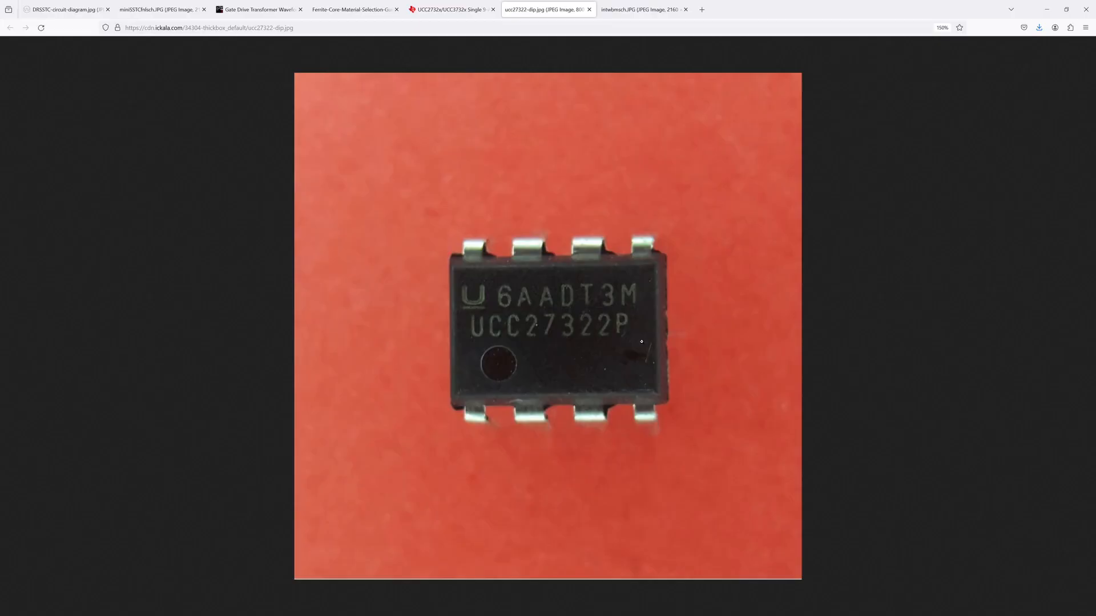
left_click(445, 10)
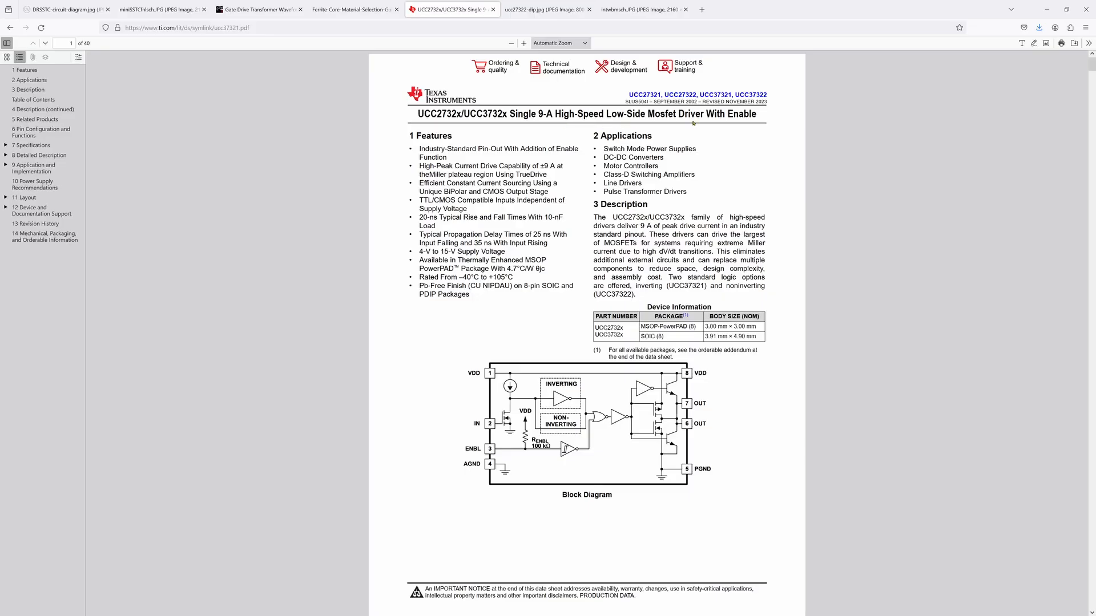
left_click(546, 10)
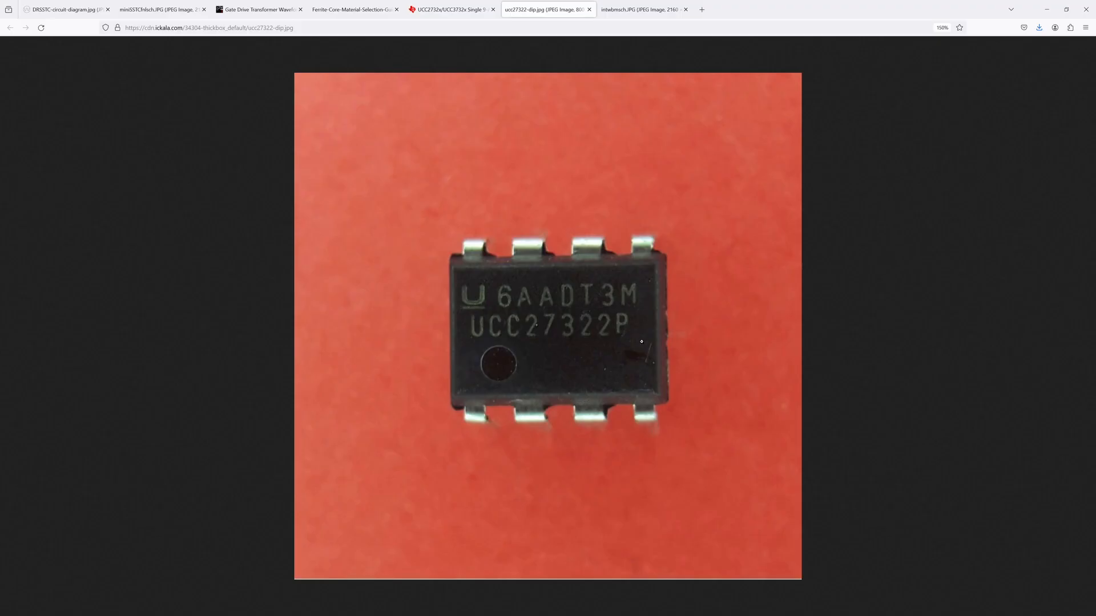
left_click(160, 9)
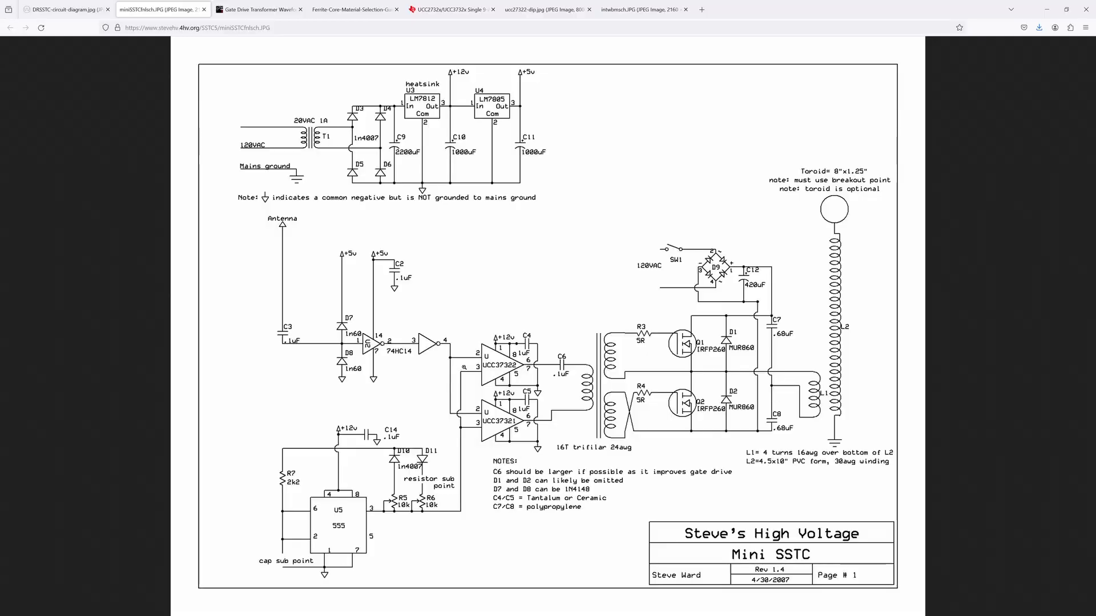
left_click(352, 9)
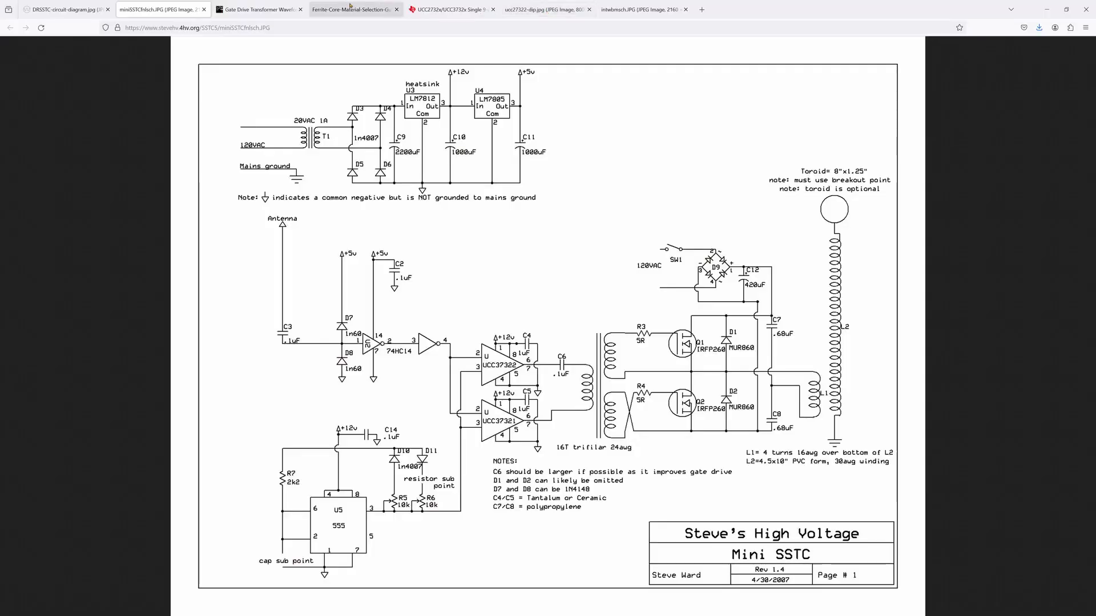
Step: Scroll the Magnetics ferrite core guide down through its core-loss and flux-density charts
left_click(353, 10)
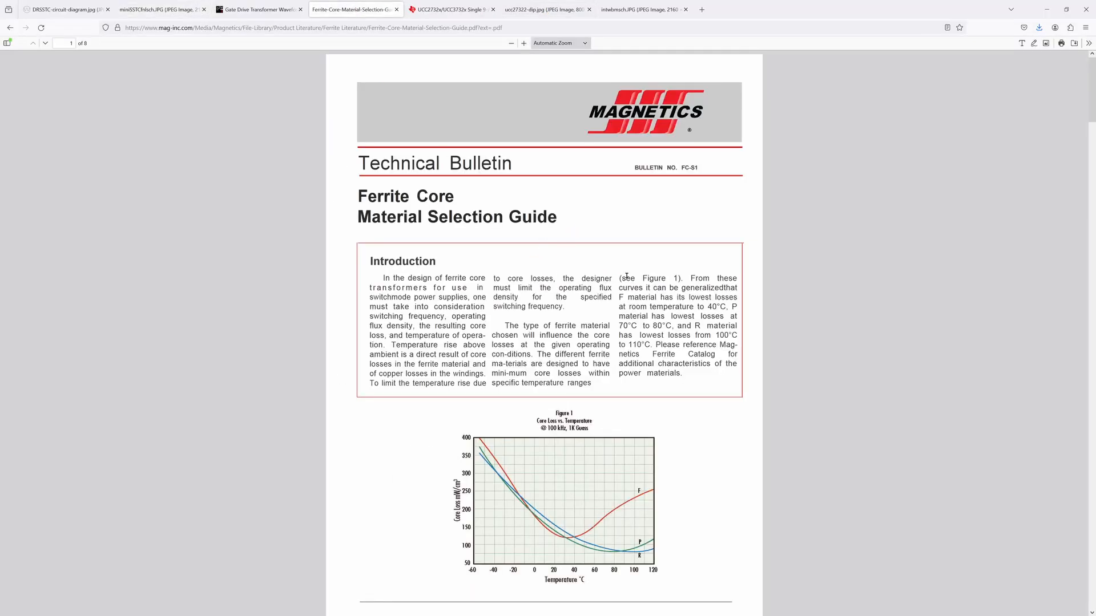
mouse_move(615, 234)
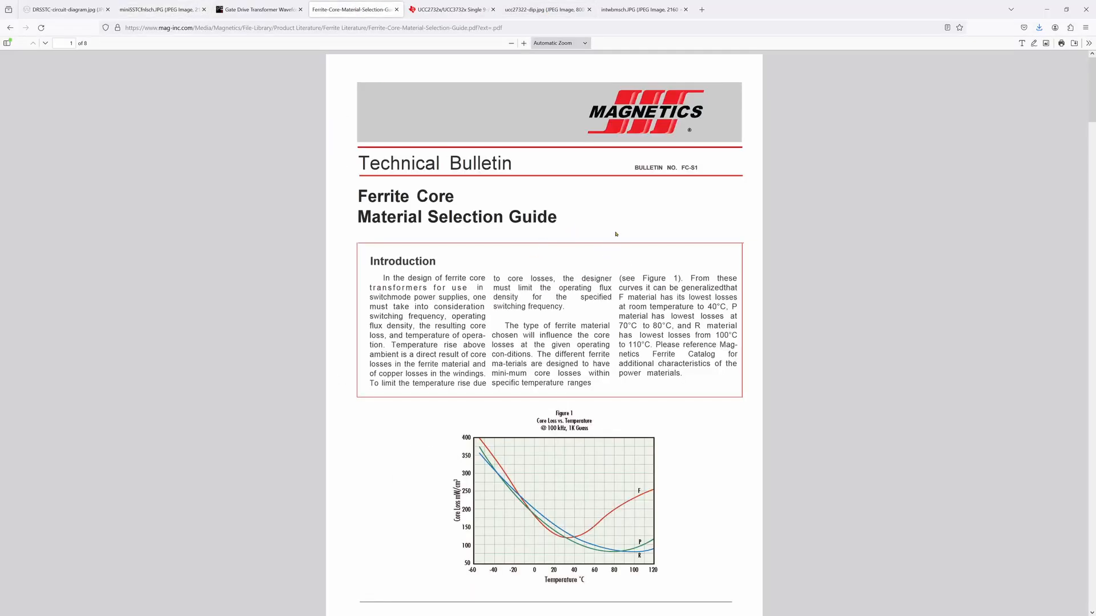
scroll("down", 3)
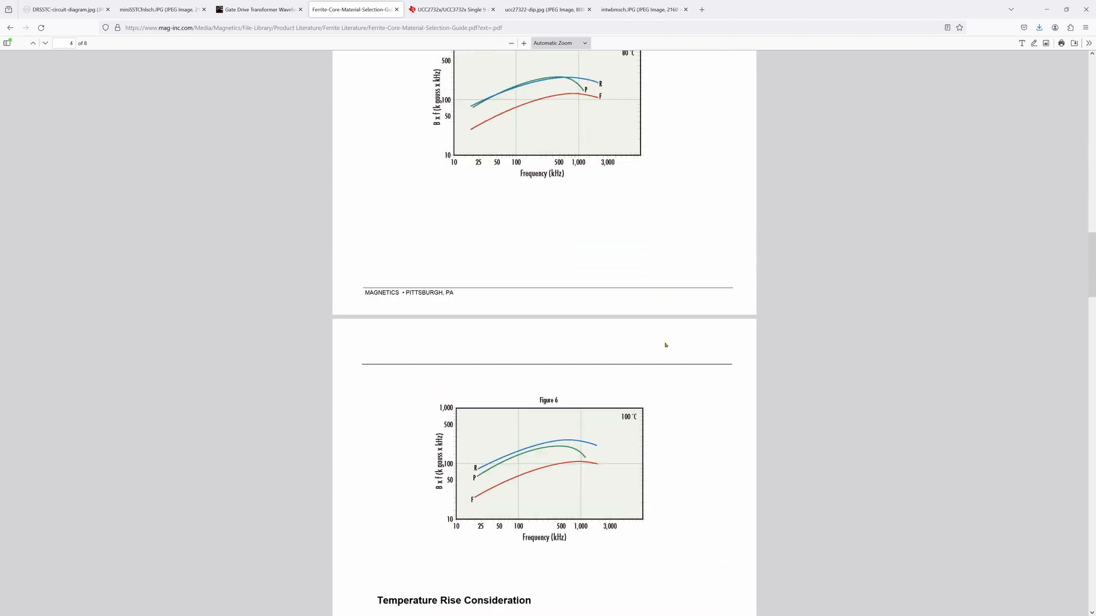
scroll("down", 3)
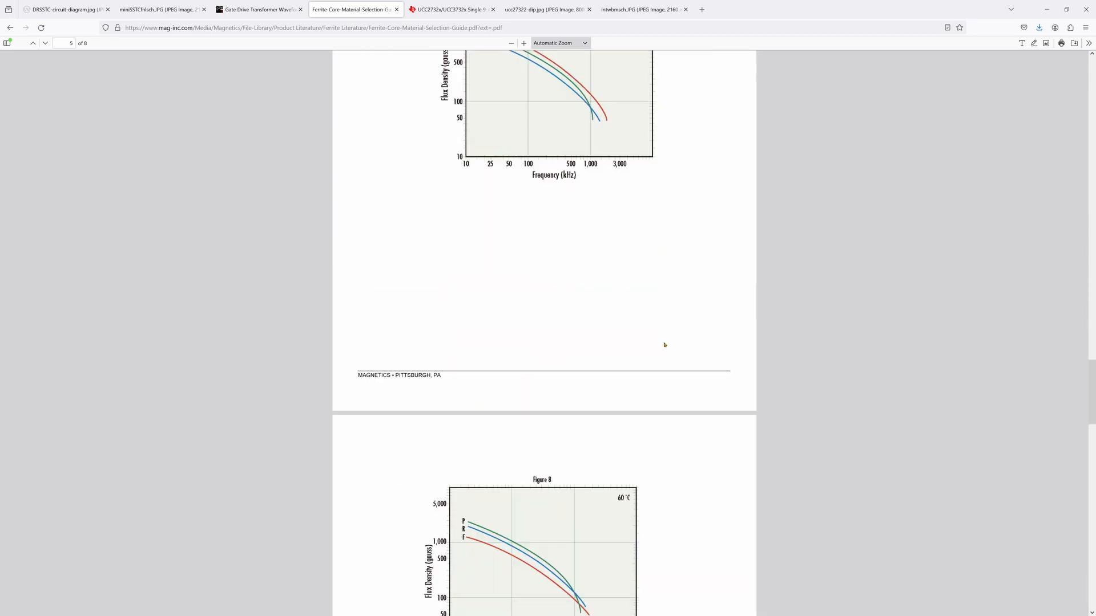
scroll("down", 3)
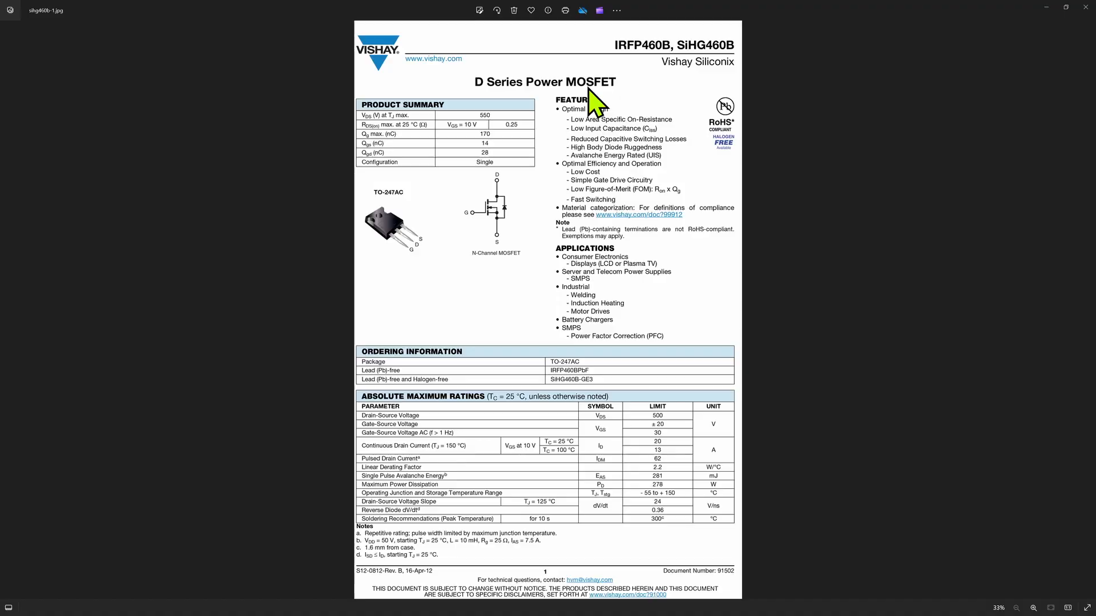
mouse_move(621, 101)
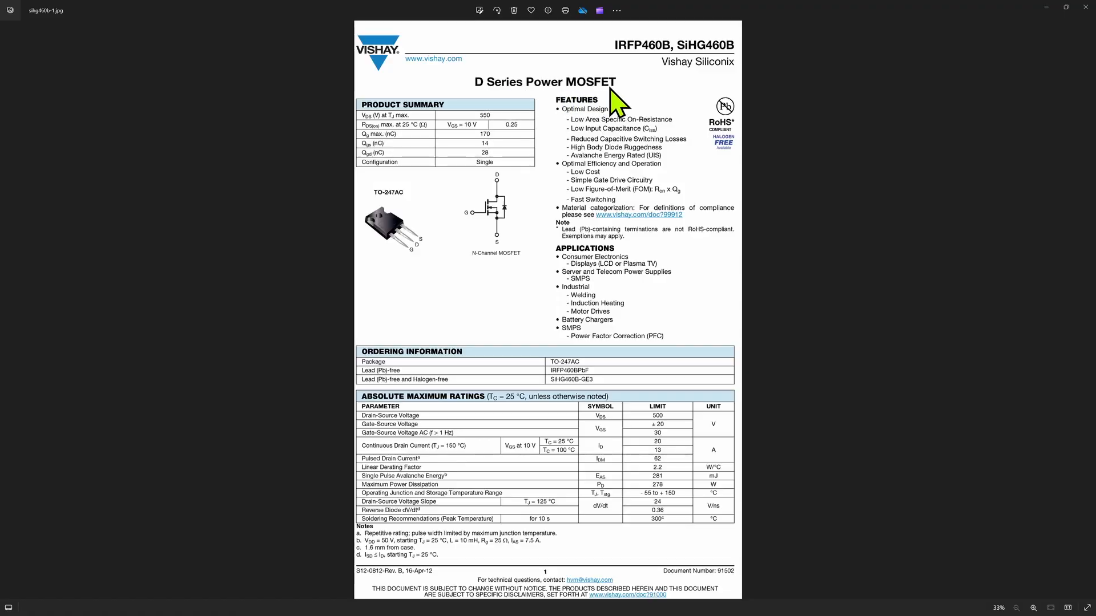